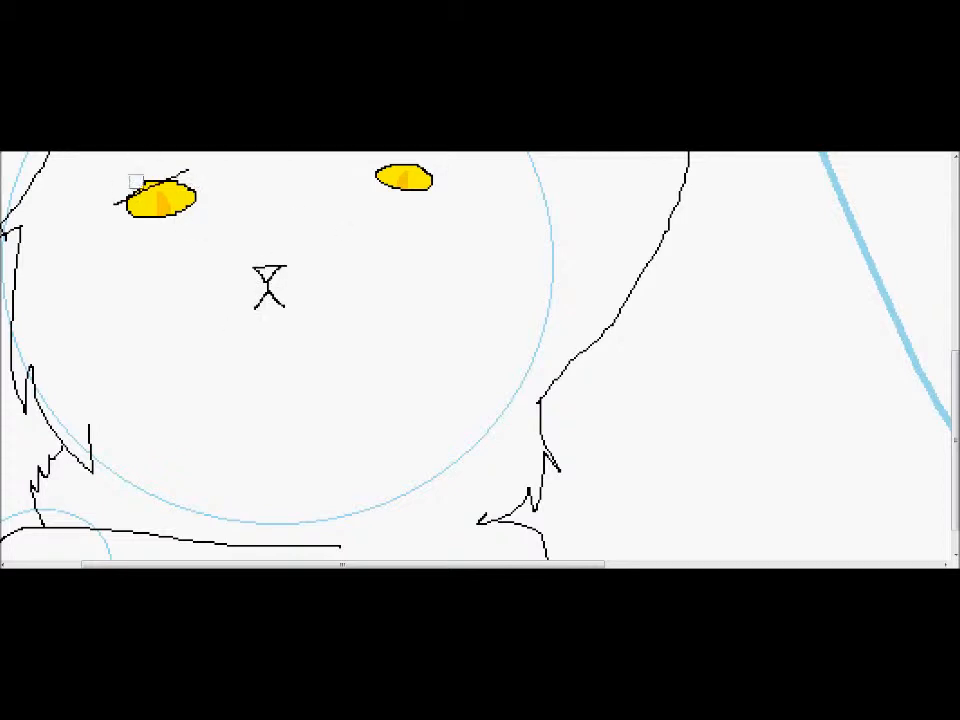
# Step: Select the circle sketch beside the cat with a rectangular selection box
pyautogui.rightClick(156, 300)
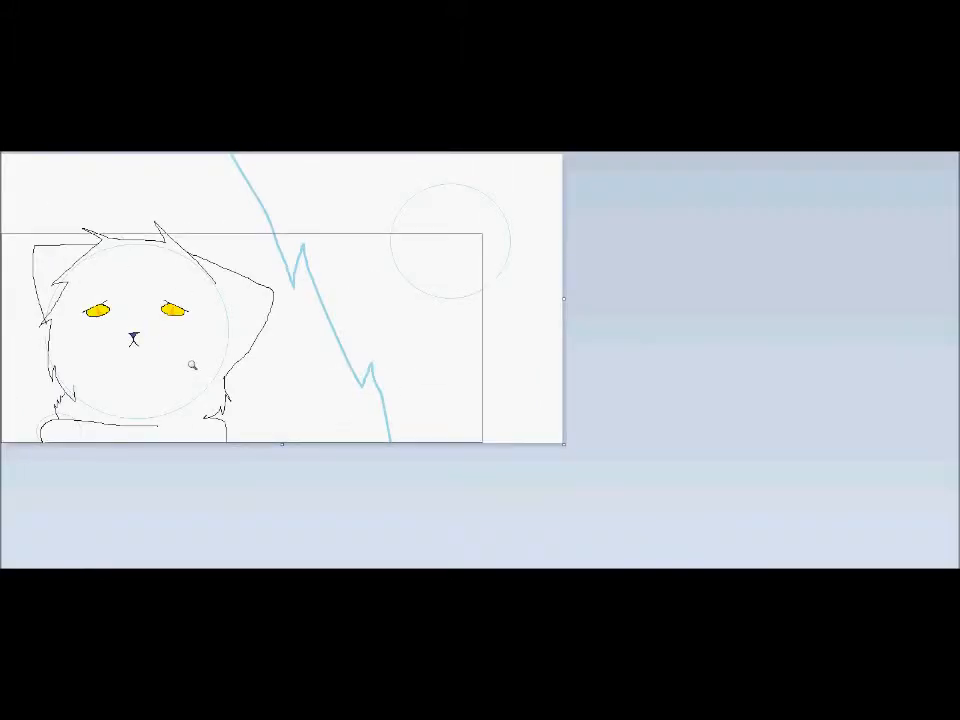
pyautogui.moveTo(372, 164); pyautogui.dragTo(540, 304)
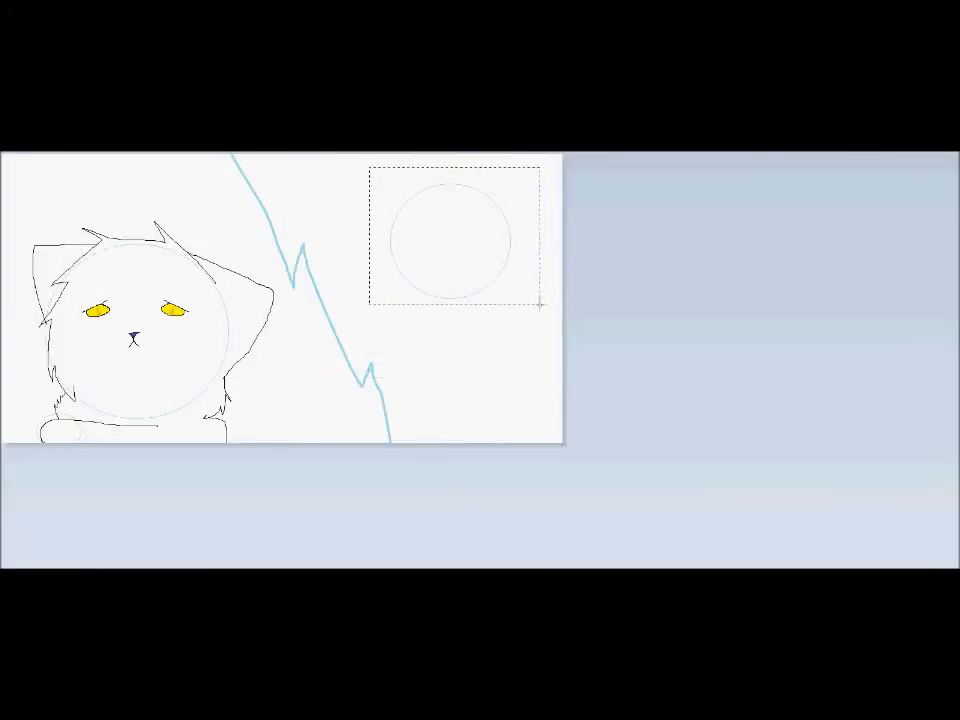